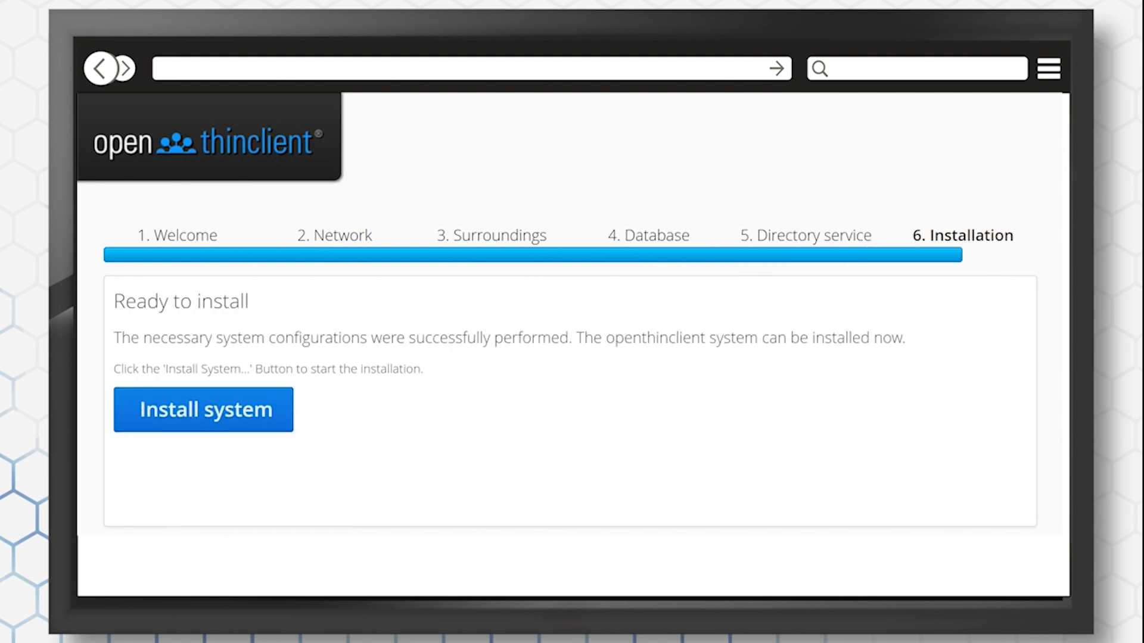
Step: Start the system installation from step 6 of the setup wizard
{"action": "left_click", "coordinate": [203, 410]}
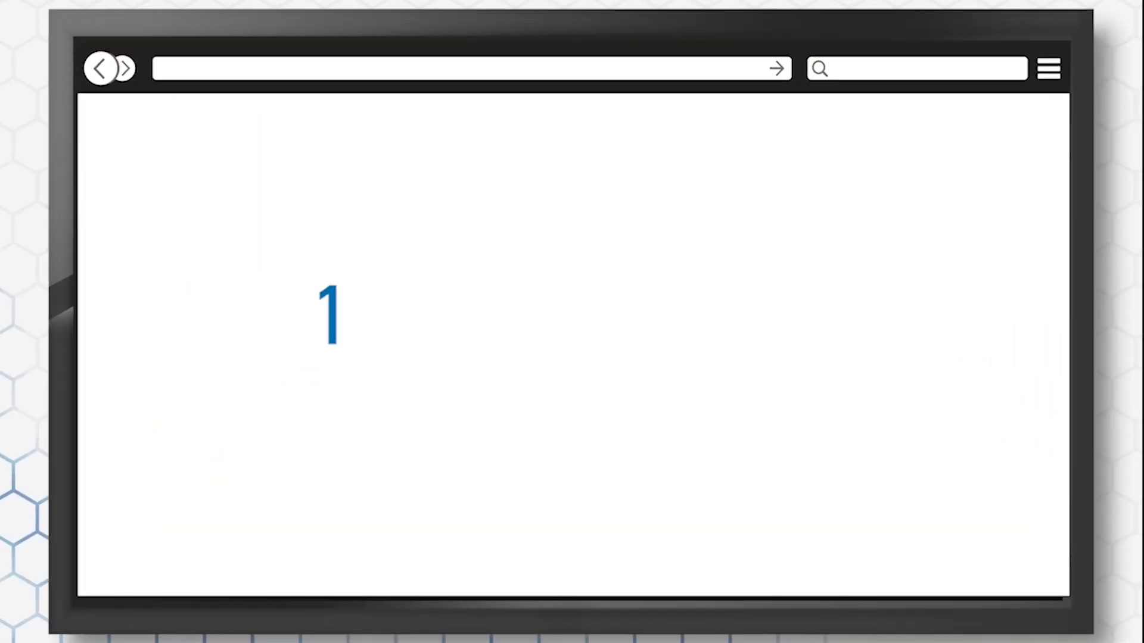
Step: Load the openthinclient Manager dashboard at server address 192.168.0.20
{"action": "type", "text": "92.168."}
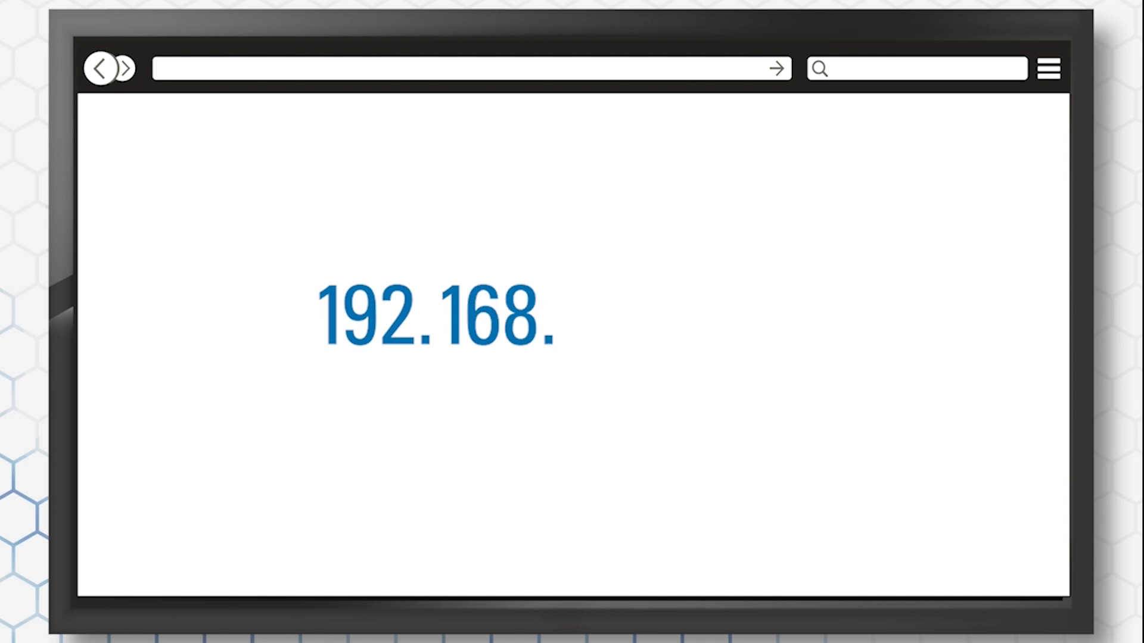
{"action": "type", "text": "0.20"}
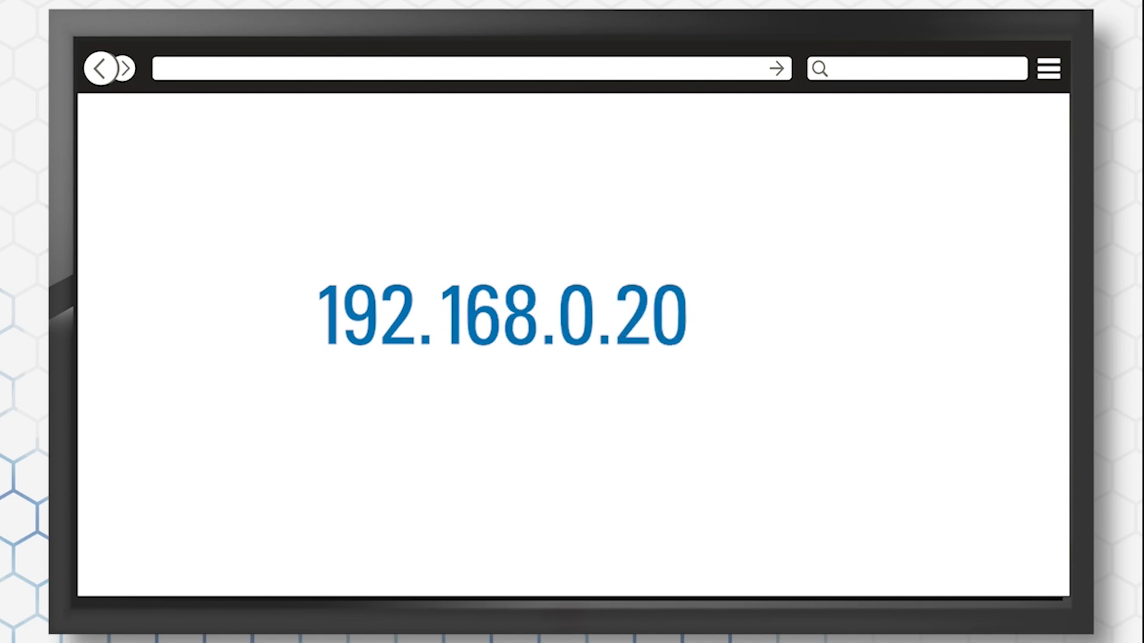
{"action": "left_click", "coordinate": [775, 68]}
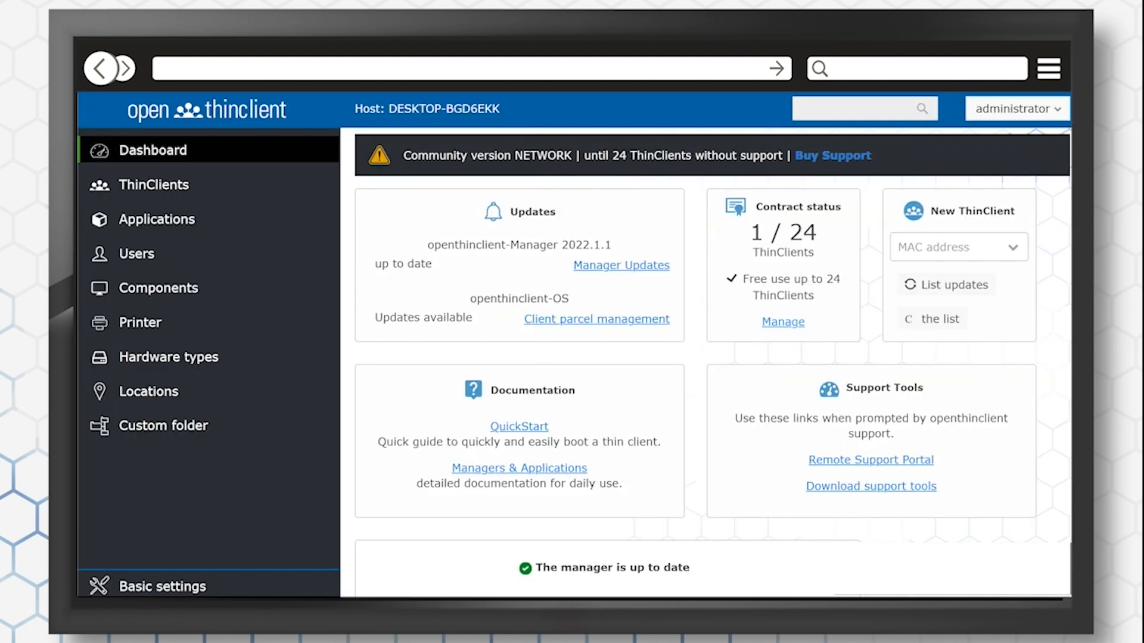